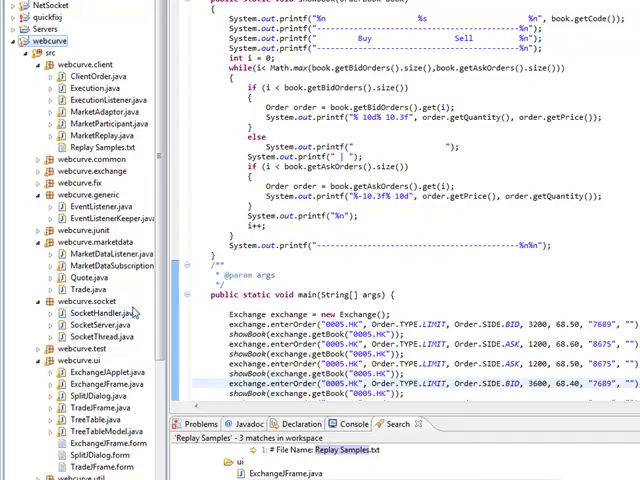
Scroll the Readme page down to the Sample Programs section describing Test1, Test2, Exchange and Trade.
scroll(down, 3)
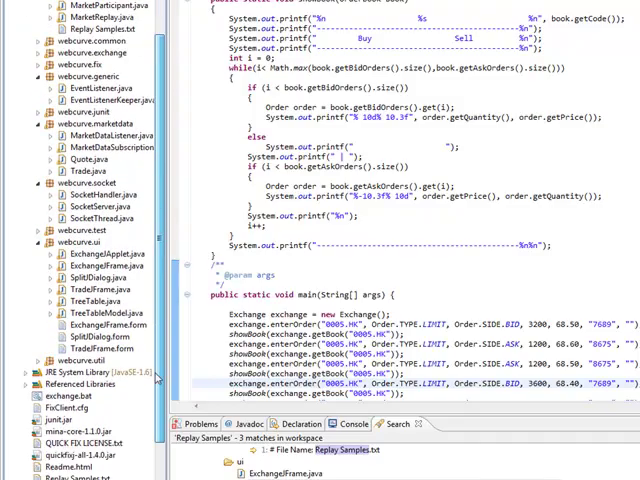
scroll(down, 3)
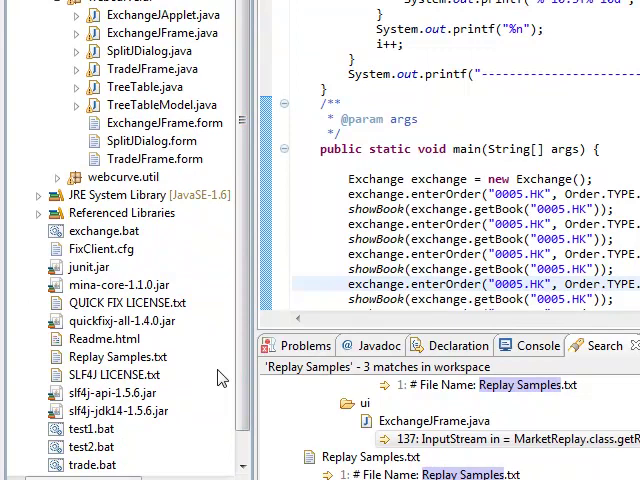
scroll(down, 3)
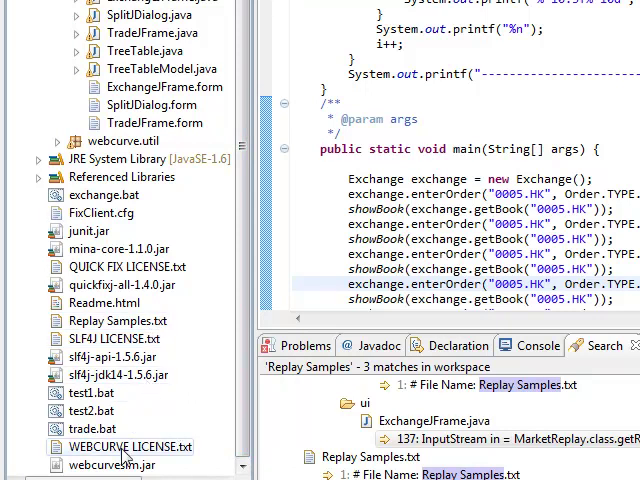
scroll(up, 3)
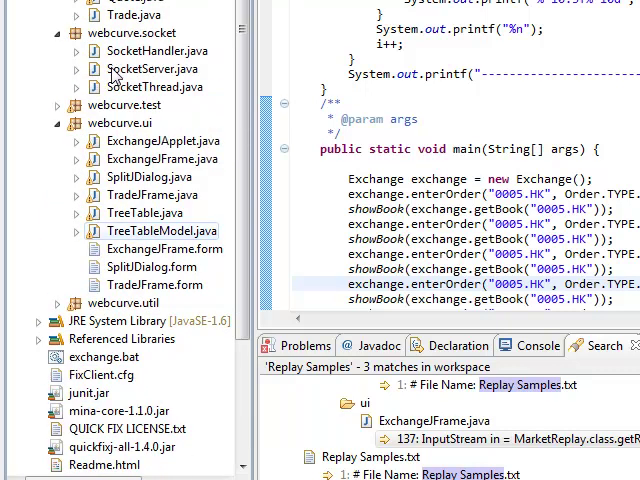
scroll(down, 3)
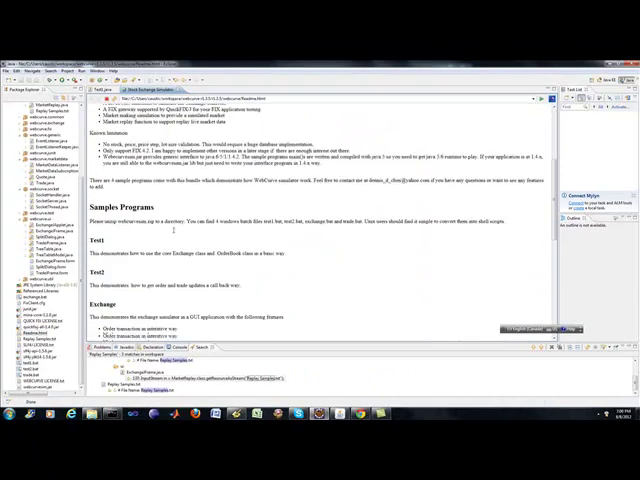
scroll(up, 3)
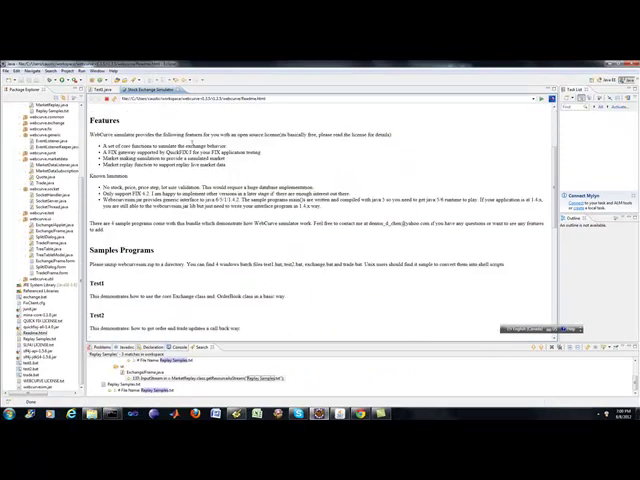
scroll(down, 3)
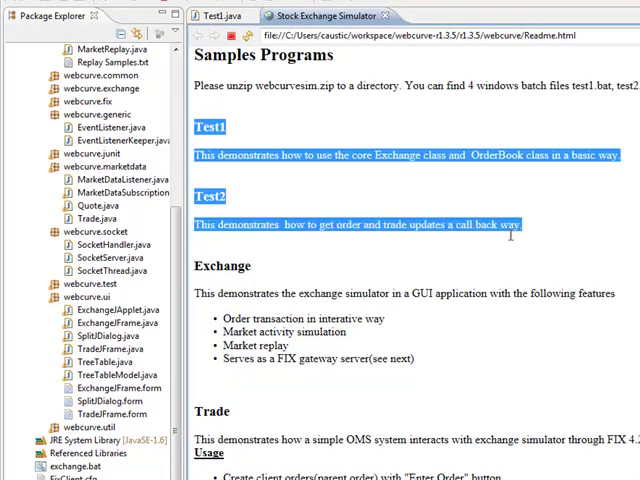
mouse_move(538, 246)
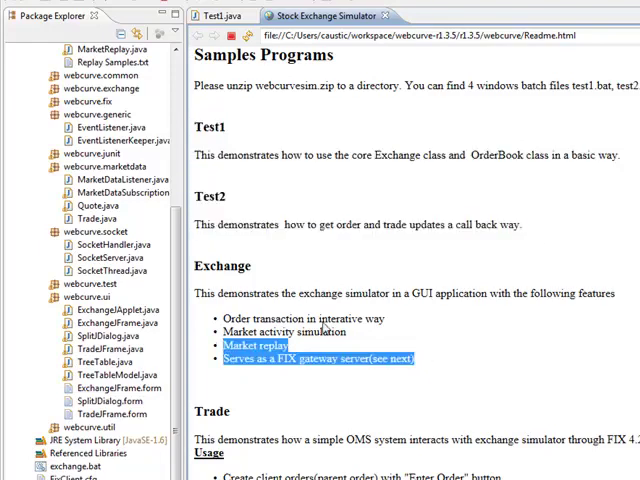
scroll(down, 3)
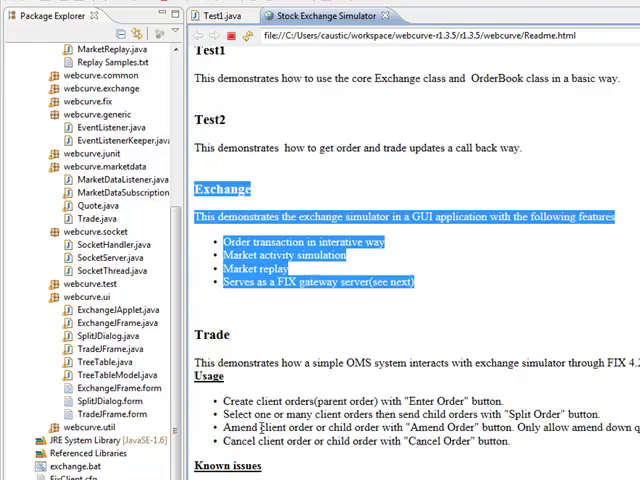
scroll(down, 3)
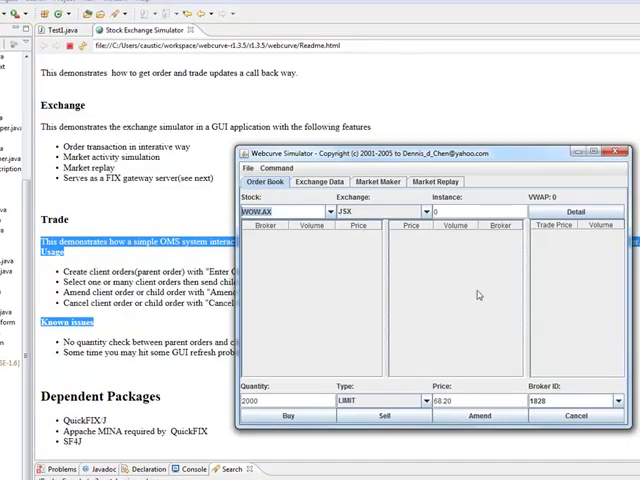
mouse_move(144, 308)
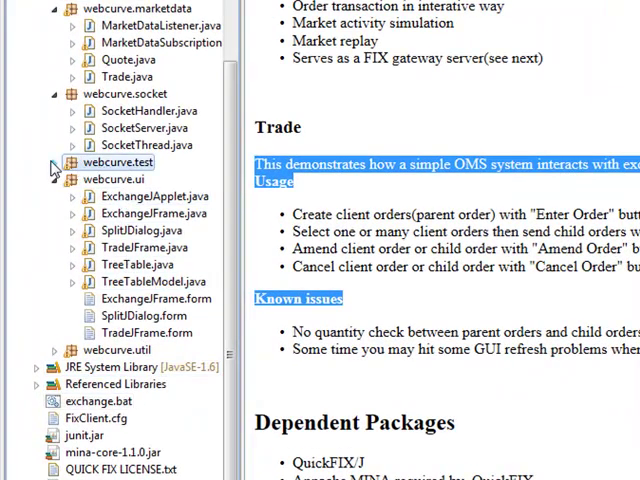
Run Test1 from the webcurve.test package as a Java application.
click(50, 162)
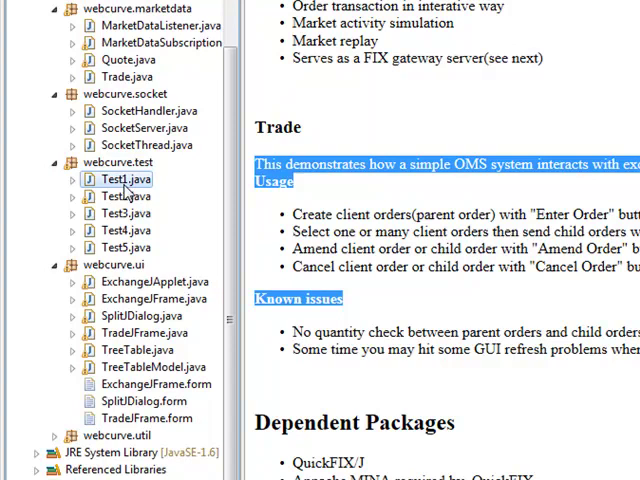
right_click(120, 180)
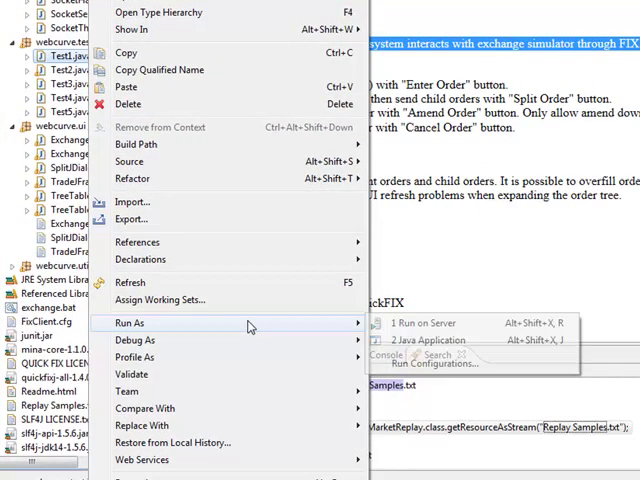
click(428, 340)
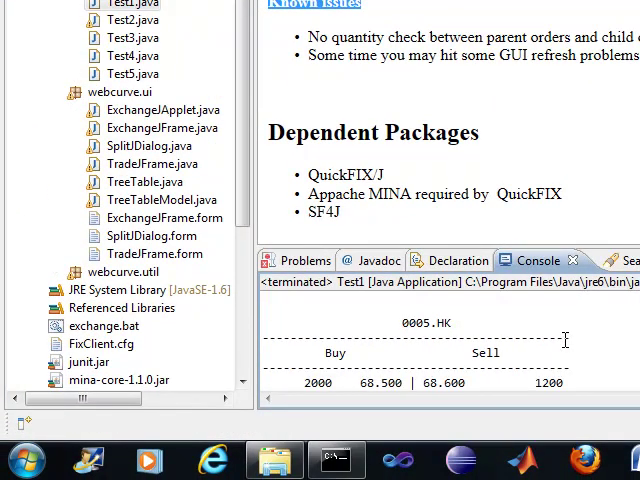
Scroll the console through the printed 0005.HK order books of buy and sell prices.
scroll(down, 3)
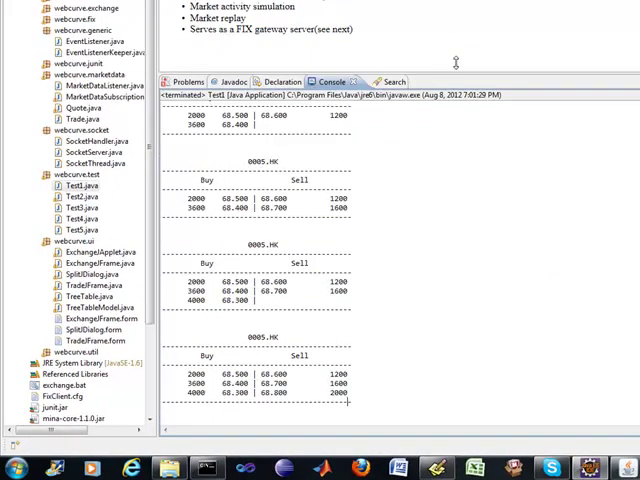
scroll(down, 3)
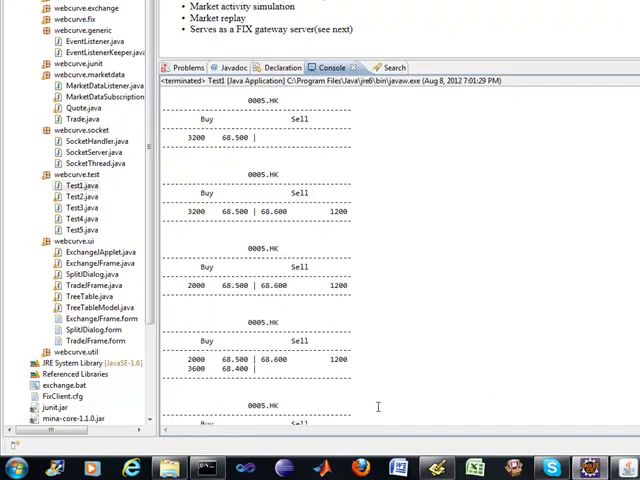
scroll(down, 3)
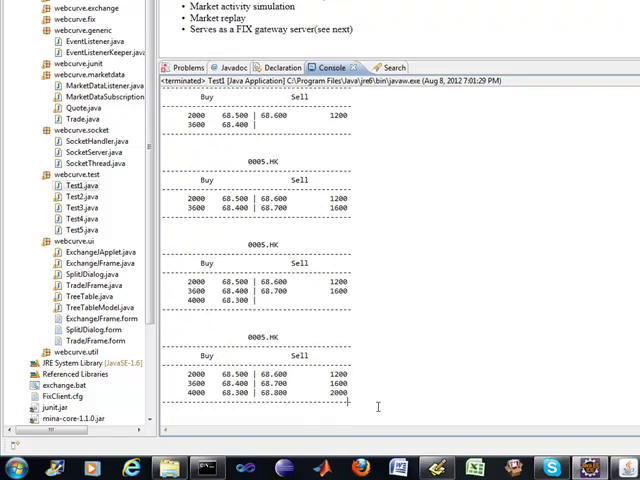
scroll(down, 3)
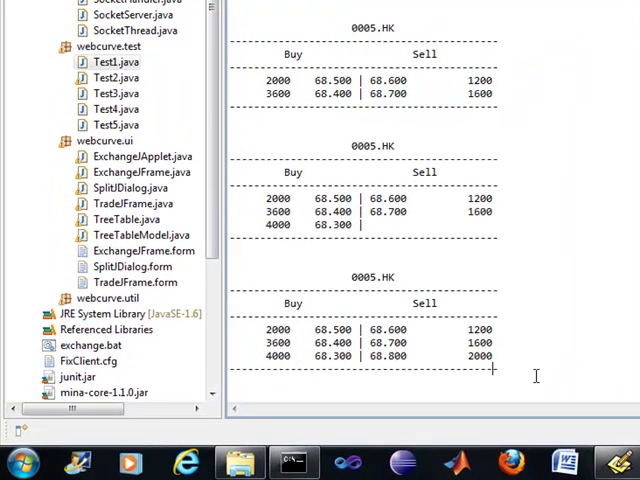
mouse_move(420, 222)
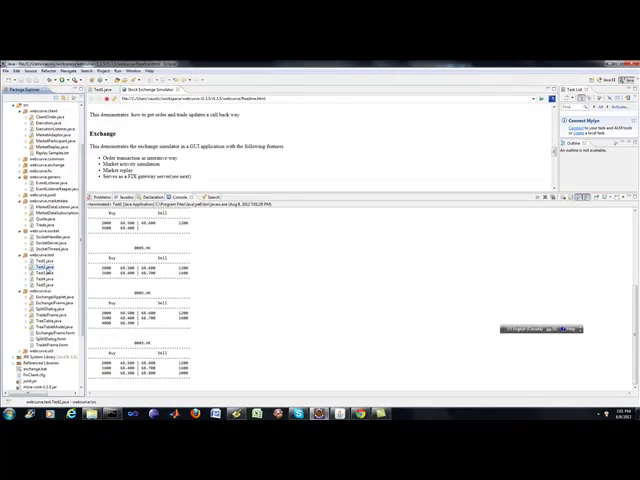
Run the next test class in webcurve.test as a Java application.
click(180, 196)
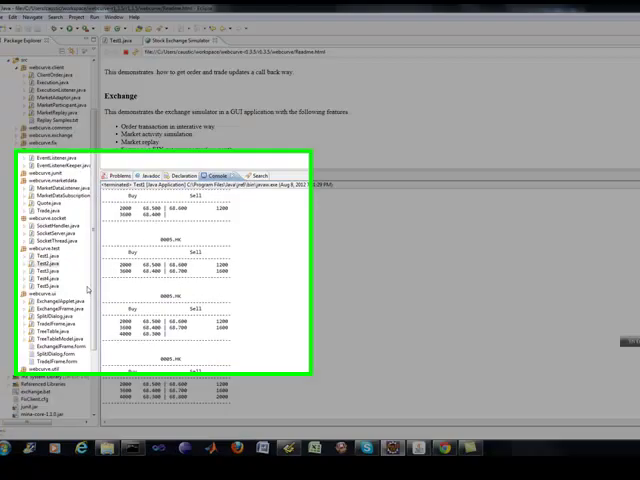
right_click(36, 268)
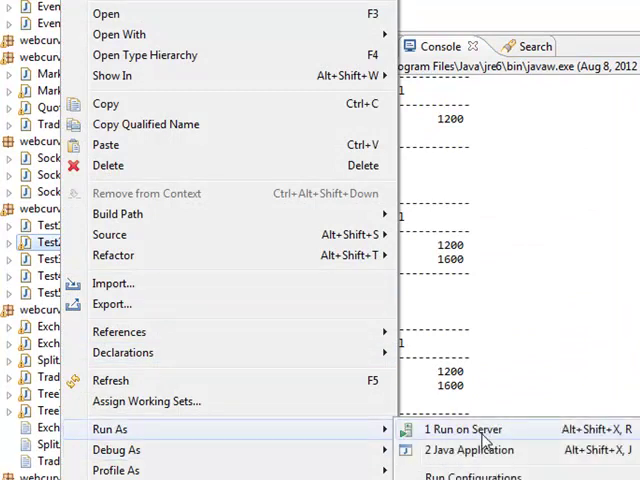
click(470, 448)
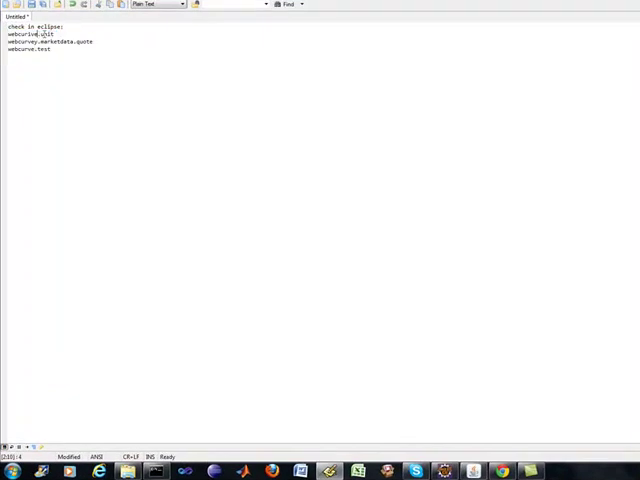
Glance at the Notepad notes and return to Eclipse with Test2.java showing.
double_click(28, 50)
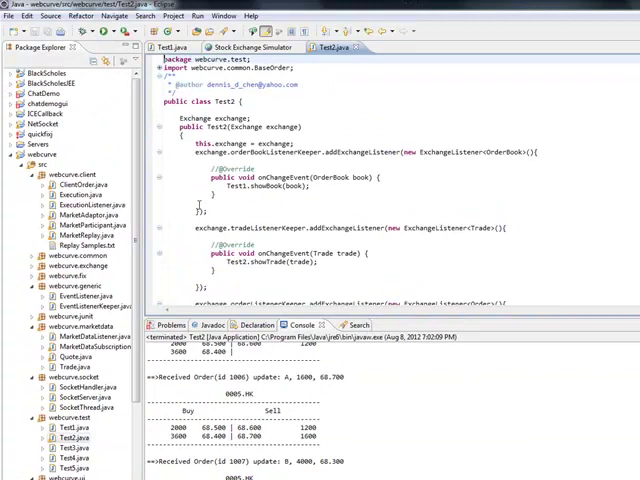
Read through Test2's book, trade and order listeners, showTrade and showOrder methods.
scroll(down, 3)
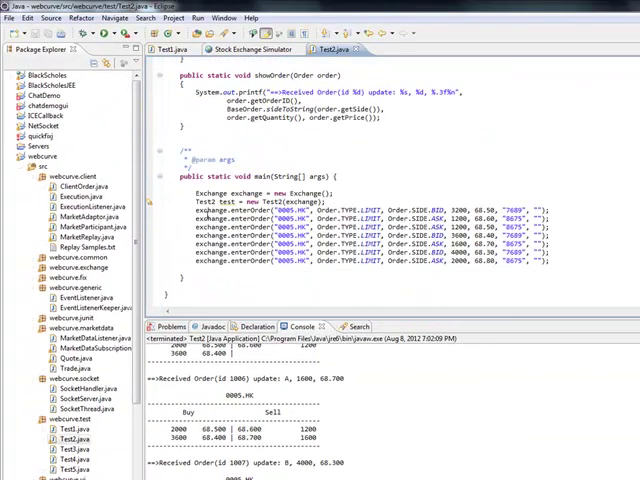
scroll(up, 3)
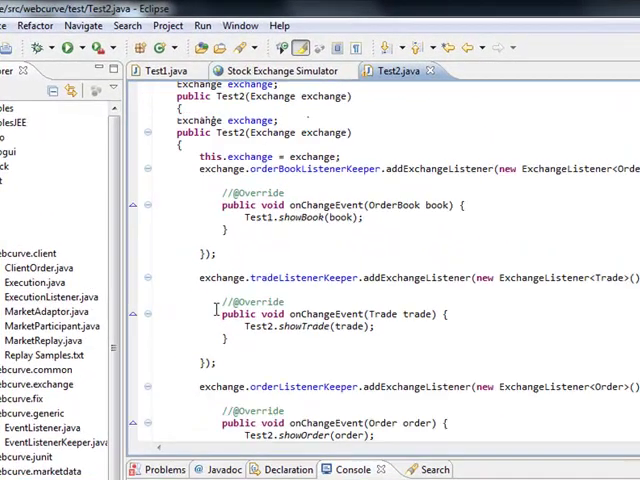
scroll(up, 3)
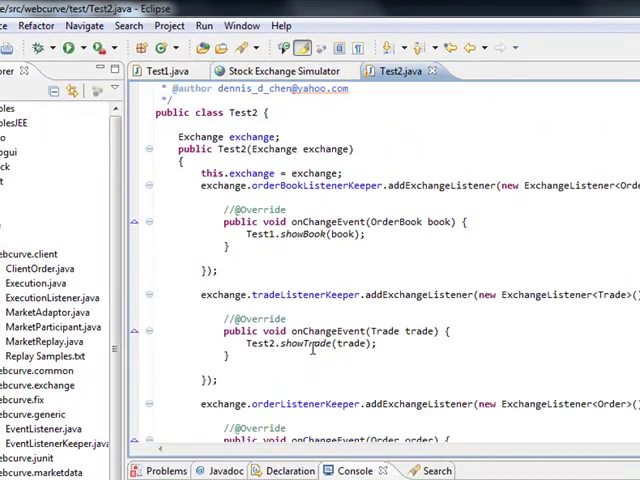
scroll(down, 3)
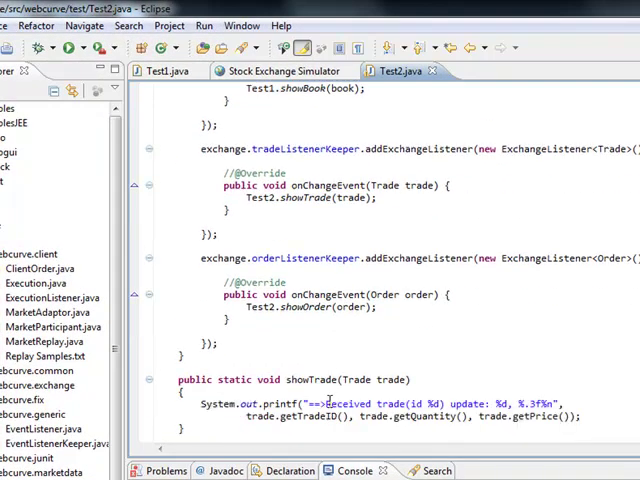
scroll(down, 3)
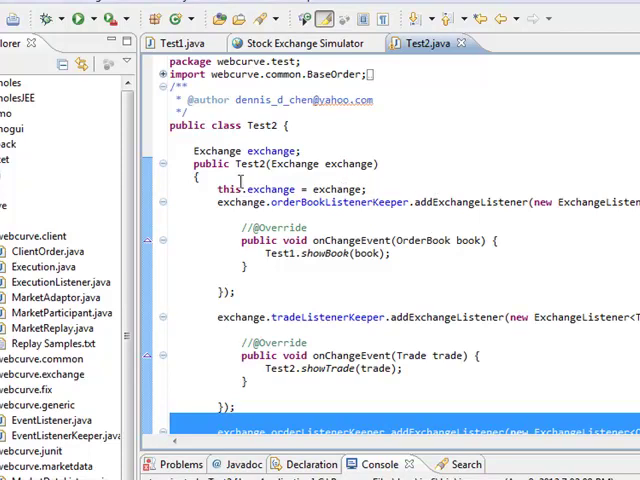
scroll(down, 3)
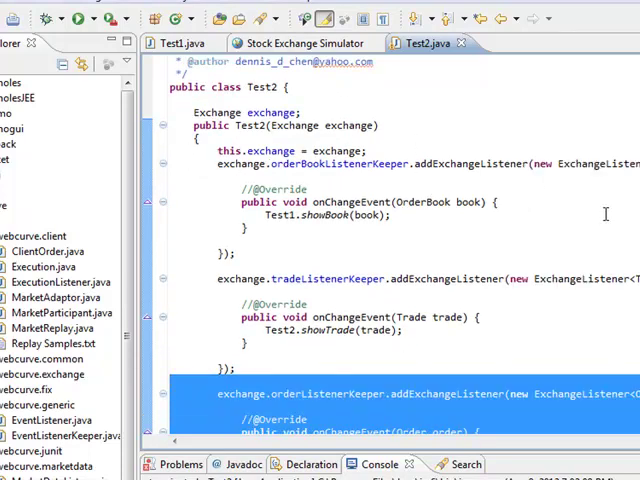
scroll(down, 3)
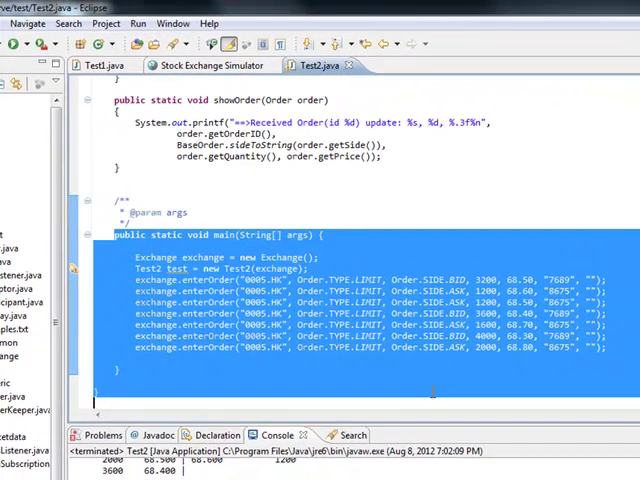
Highlight the enterOrder calls in Test2's main method.
click(330, 256)
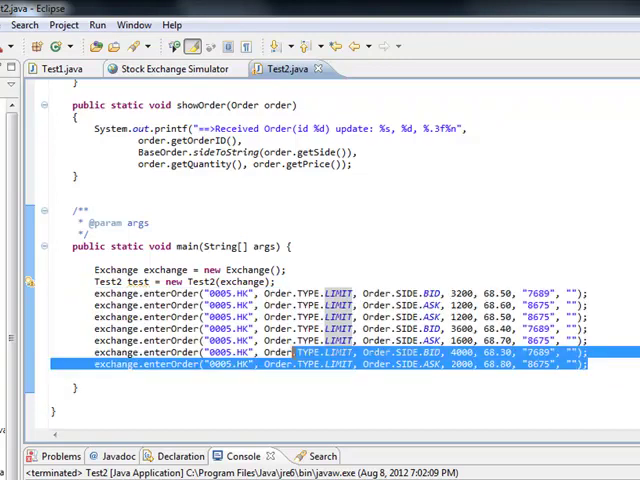
drag(100, 364, 100, 292)
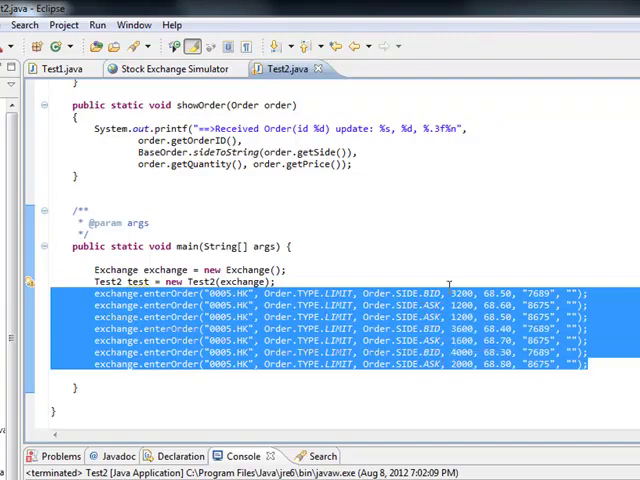
click(448, 292)
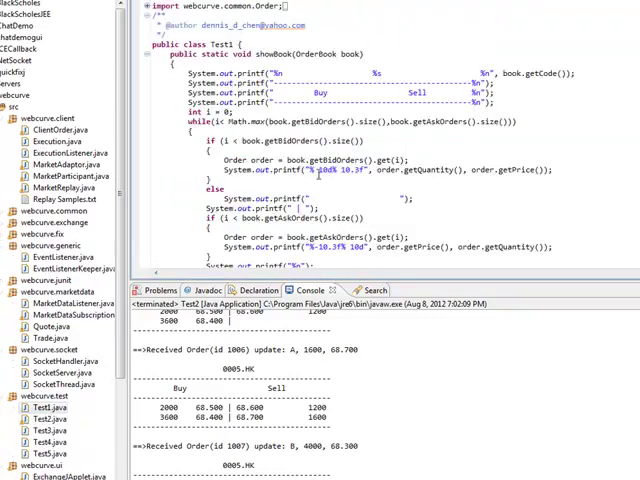
Review Test1's showBook and main method entering 0005.HK orders, with console order updates.
scroll(down, 3)
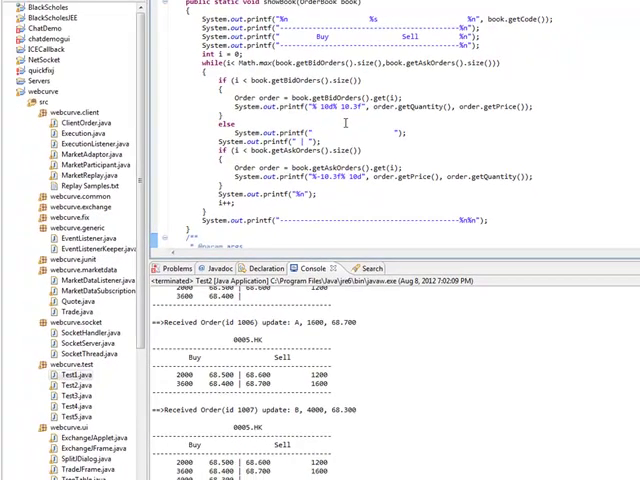
scroll(down, 3)
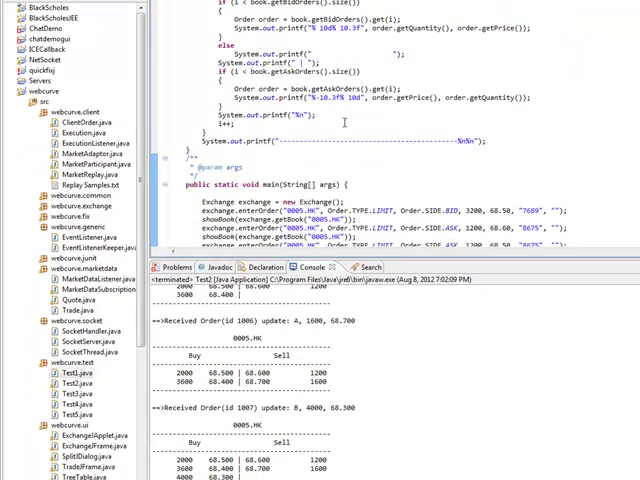
scroll(up, 3)
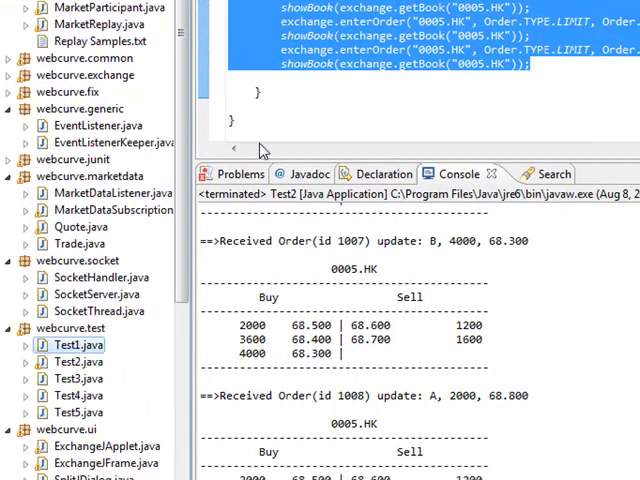
scroll(down, 3)
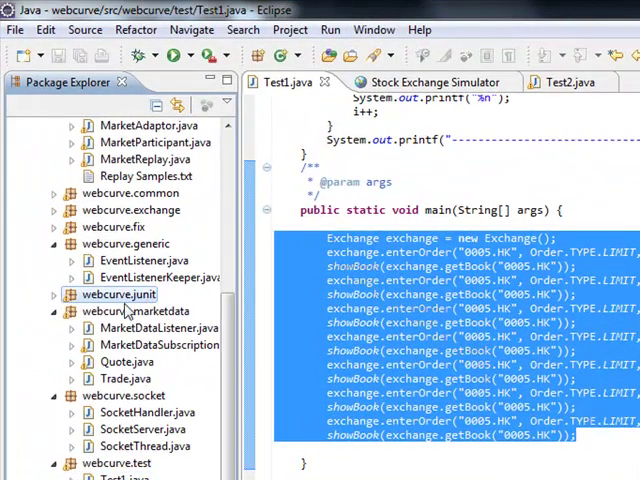
Read the webcurve.junit tests through TestOrders' best bid quantity and price assertions.
click(52, 294)
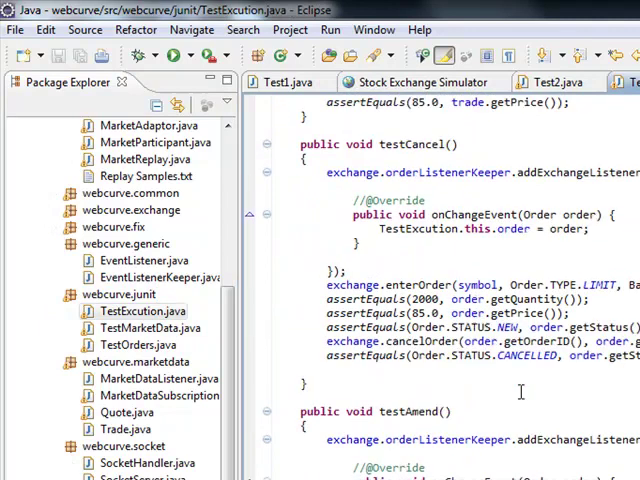
scroll(down, 3)
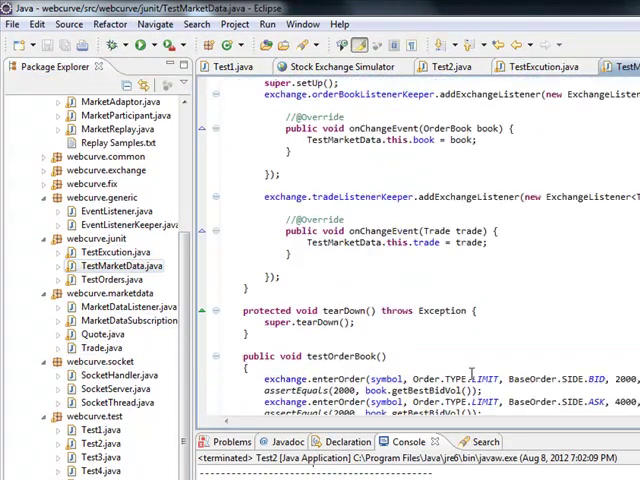
scroll(down, 3)
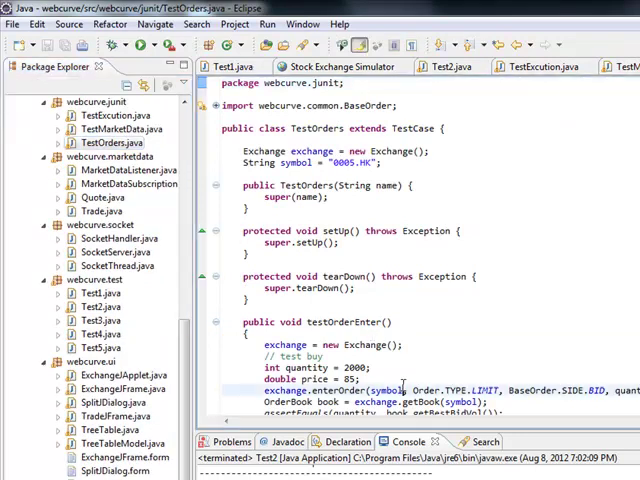
scroll(down, 3)
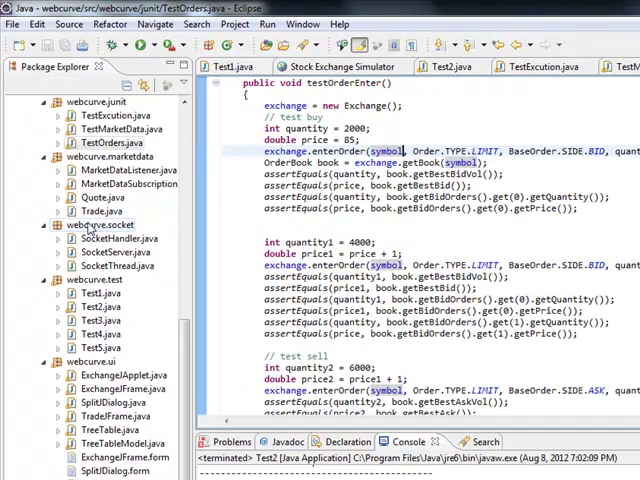
scroll(down, 3)
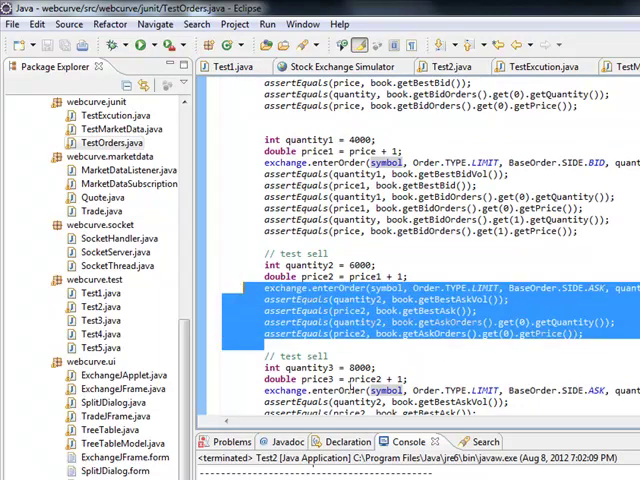
scroll(down, 3)
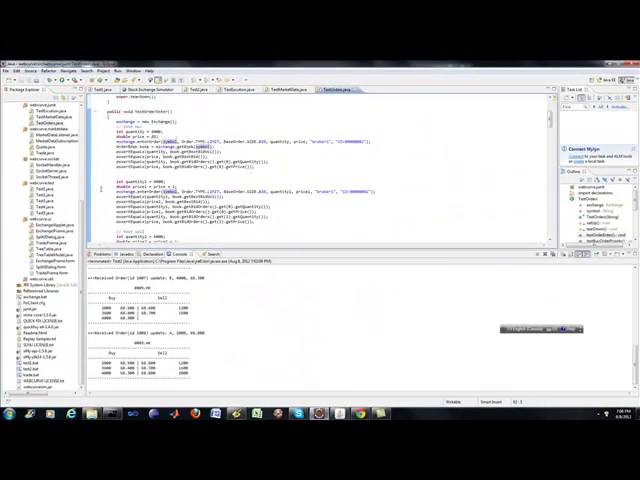
scroll(up, 3)
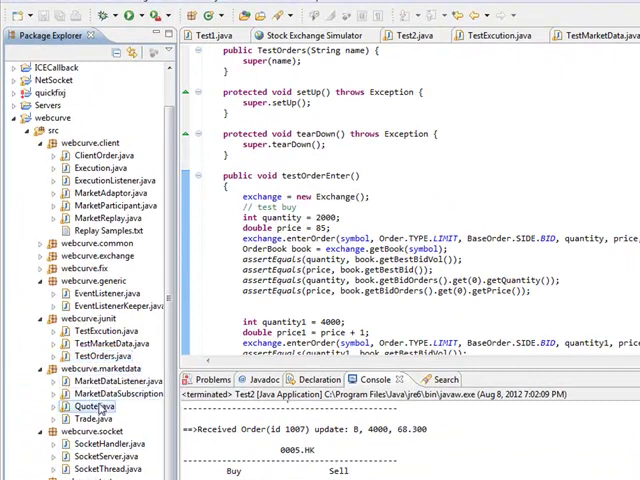
Read the Quote class in webcurve.marketdata through its accessors, deep-copy clone and print methods.
double_click(88, 408)
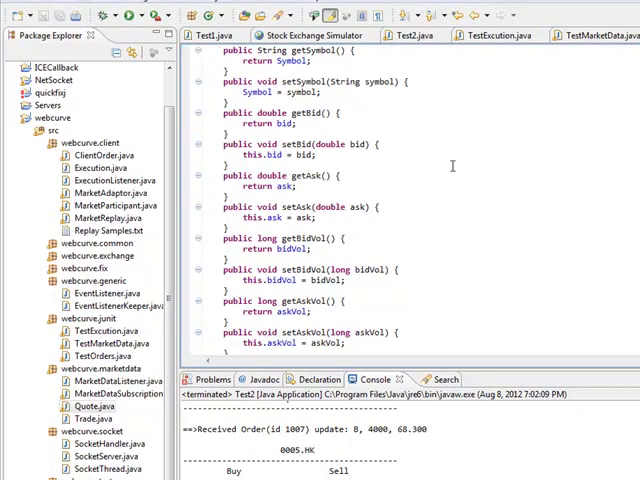
scroll(down, 3)
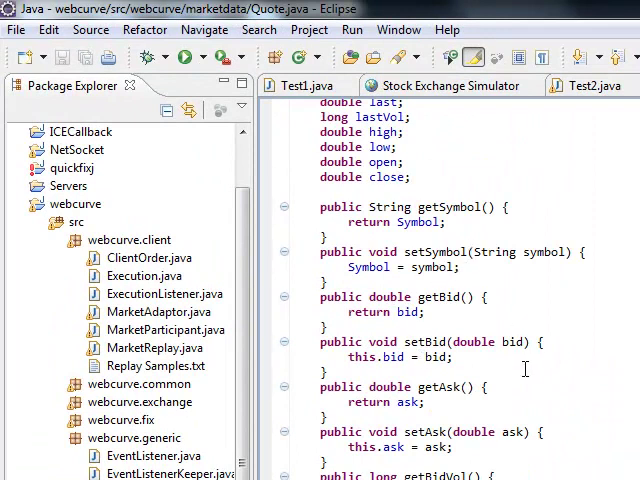
scroll(down, 3)
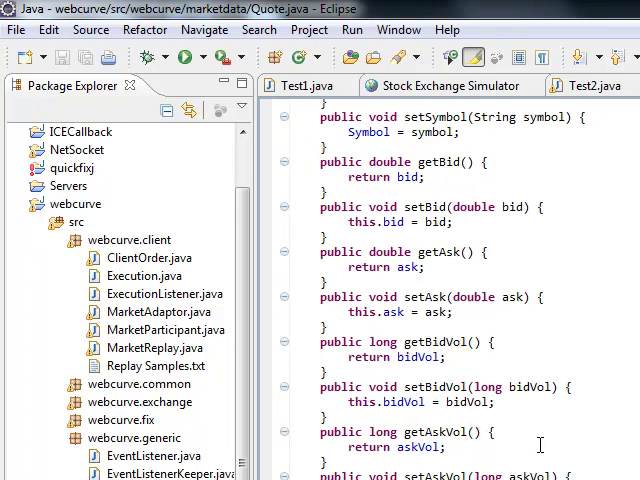
scroll(down, 3)
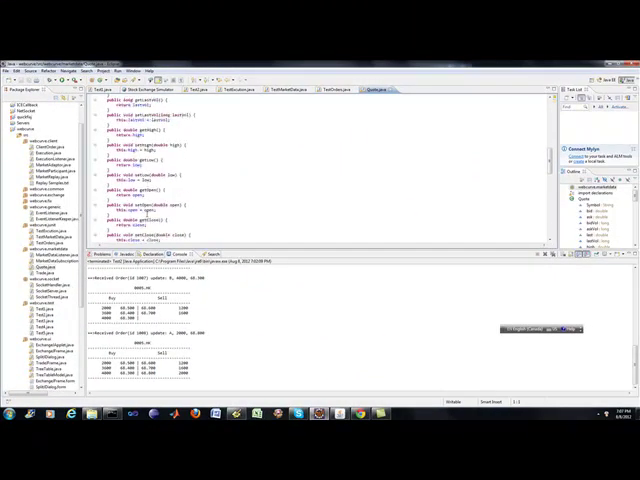
scroll(down, 3)
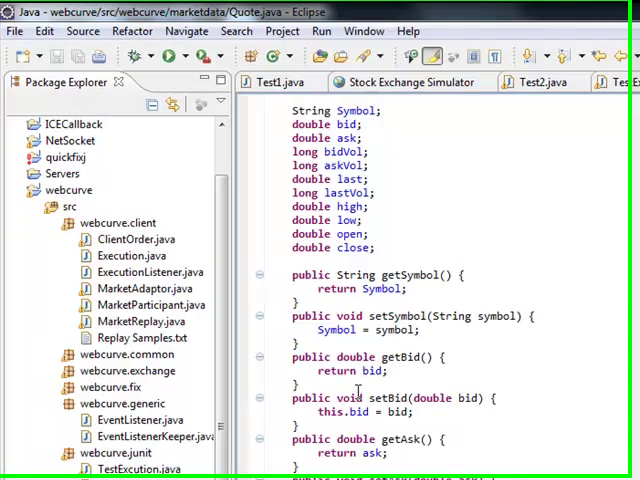
scroll(down, 3)
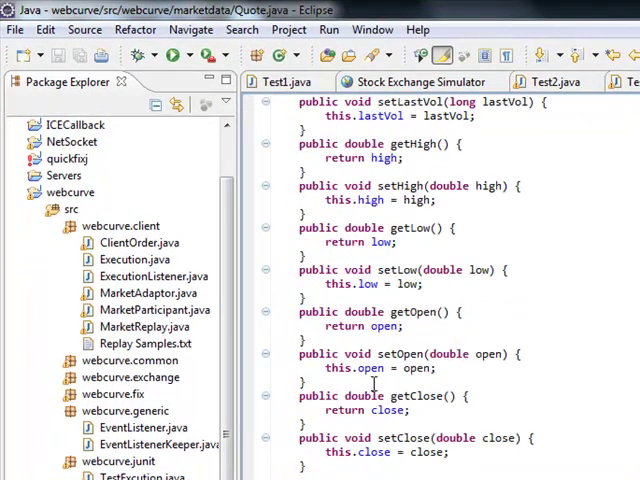
scroll(down, 3)
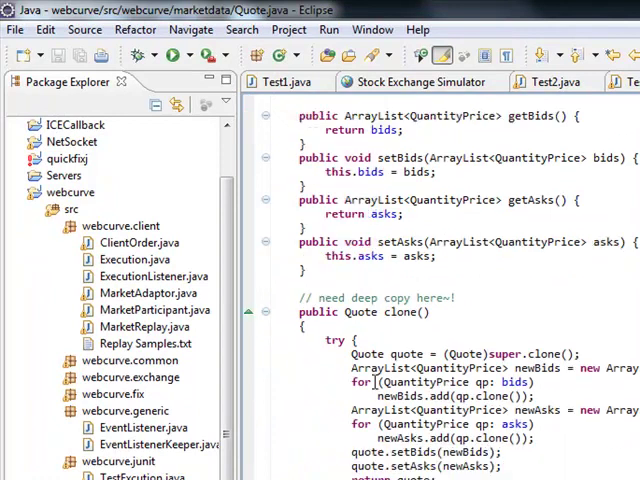
scroll(down, 3)
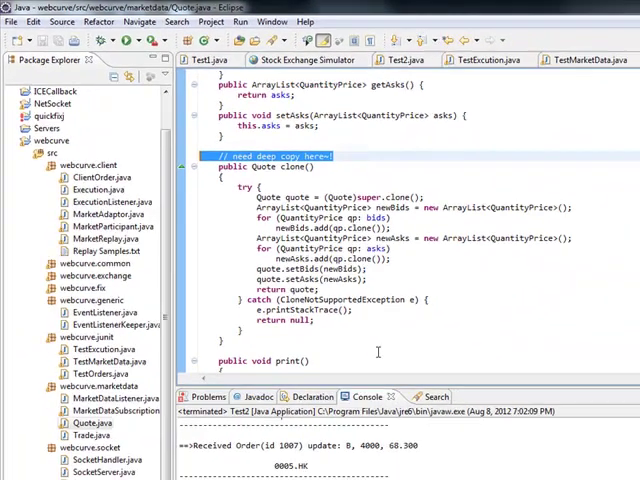
scroll(down, 3)
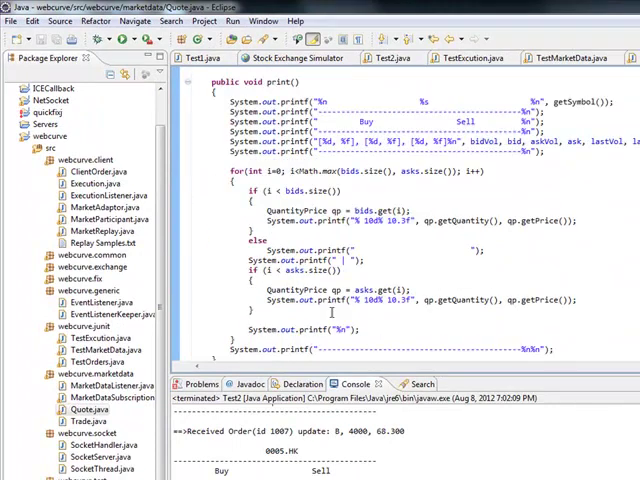
scroll(up, 3)
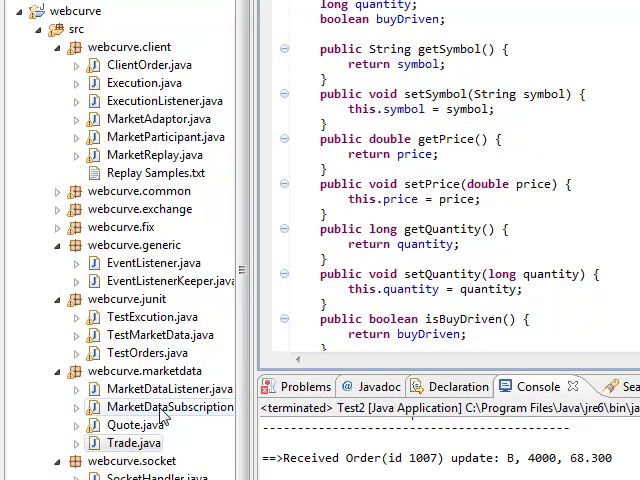
click(168, 388)
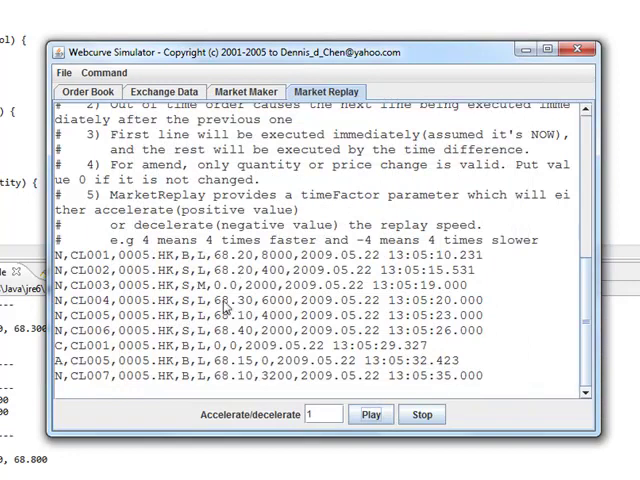
View the simulator's Market Maker stock, price and quantity parameters, return to Market Replay, then Eclipse.
scroll(up, 3)
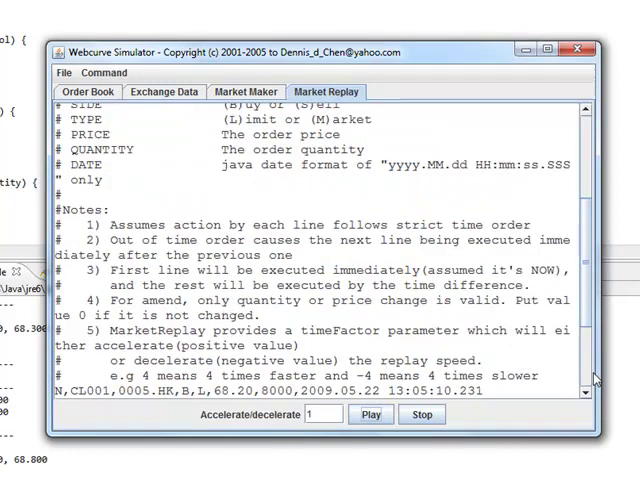
scroll(down, 3)
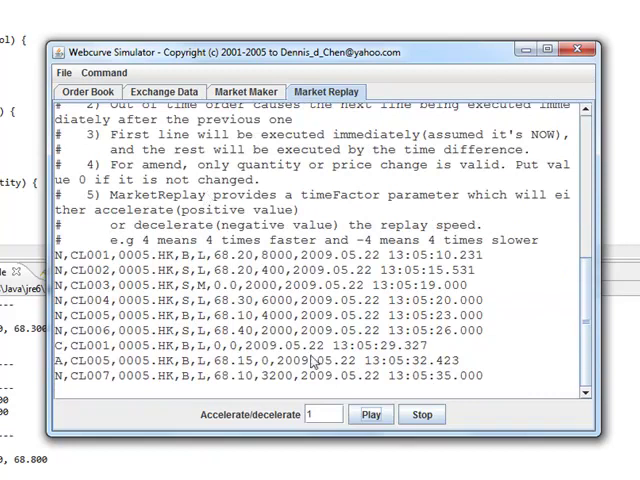
click(246, 92)
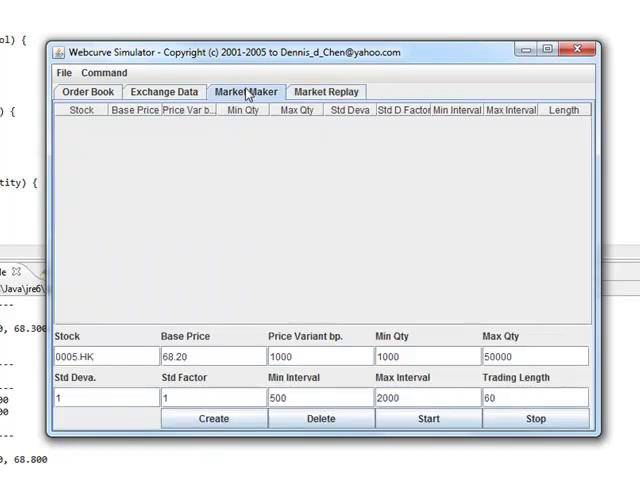
click(324, 92)
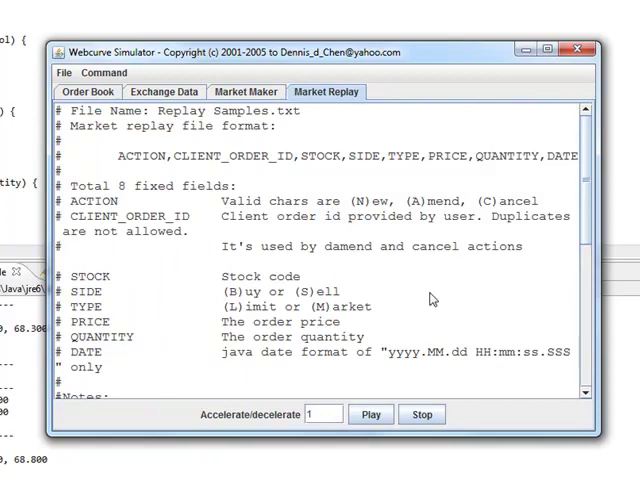
click(244, 92)
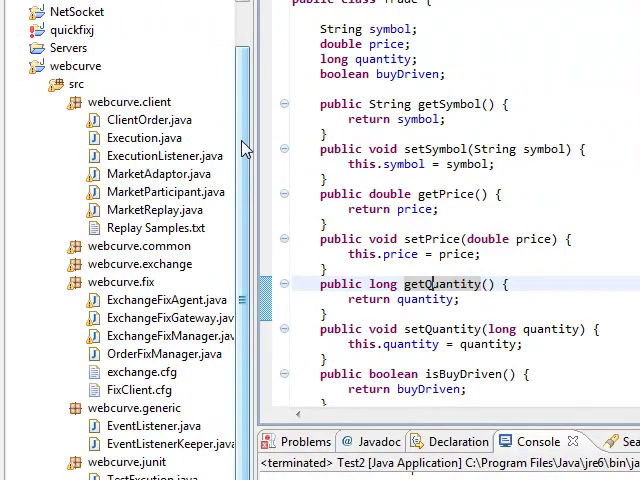
Select the whole Trade class source, symbol, price, quantity and buyDriven accessors included.
scroll(down, 3)
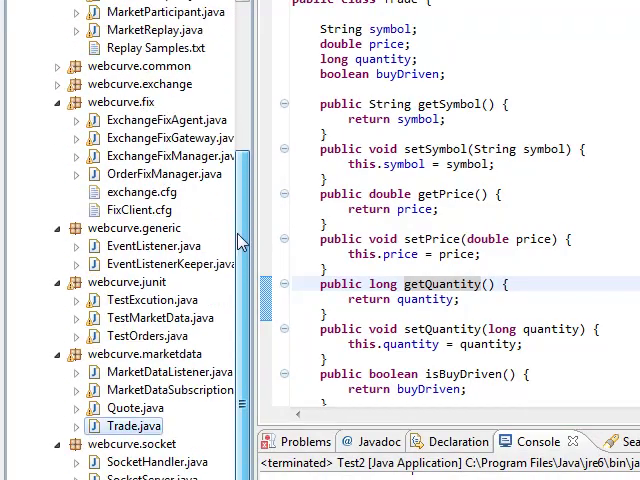
scroll(up, 3)
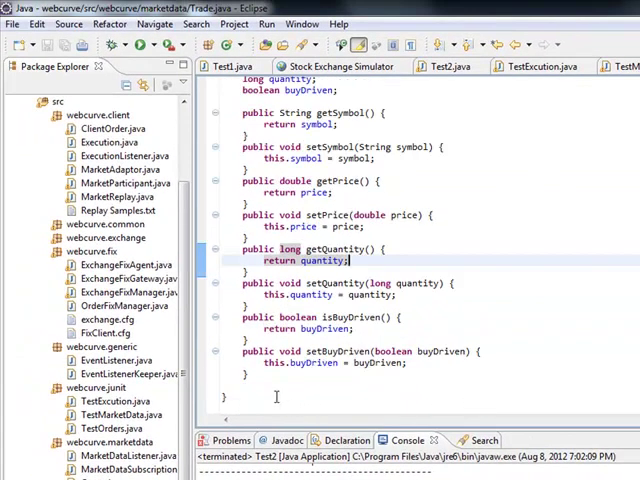
key(ctrl+a)
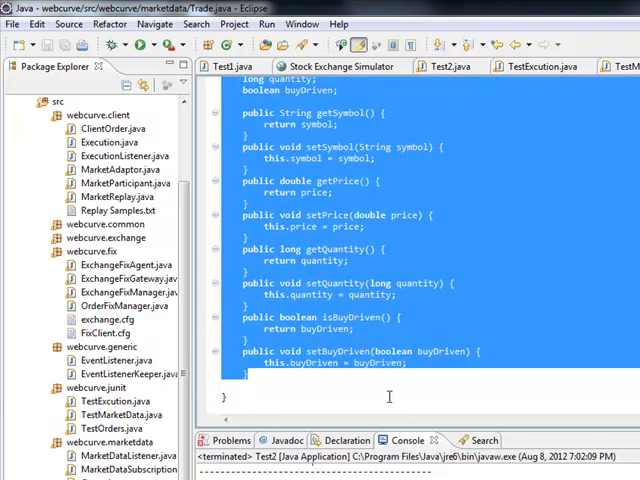
scroll(up, 3)
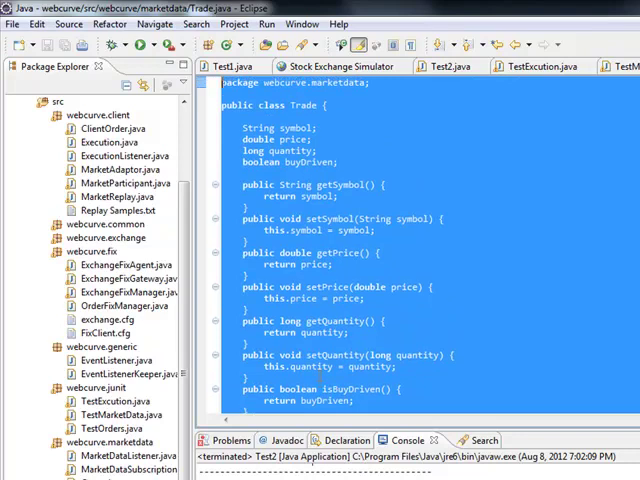